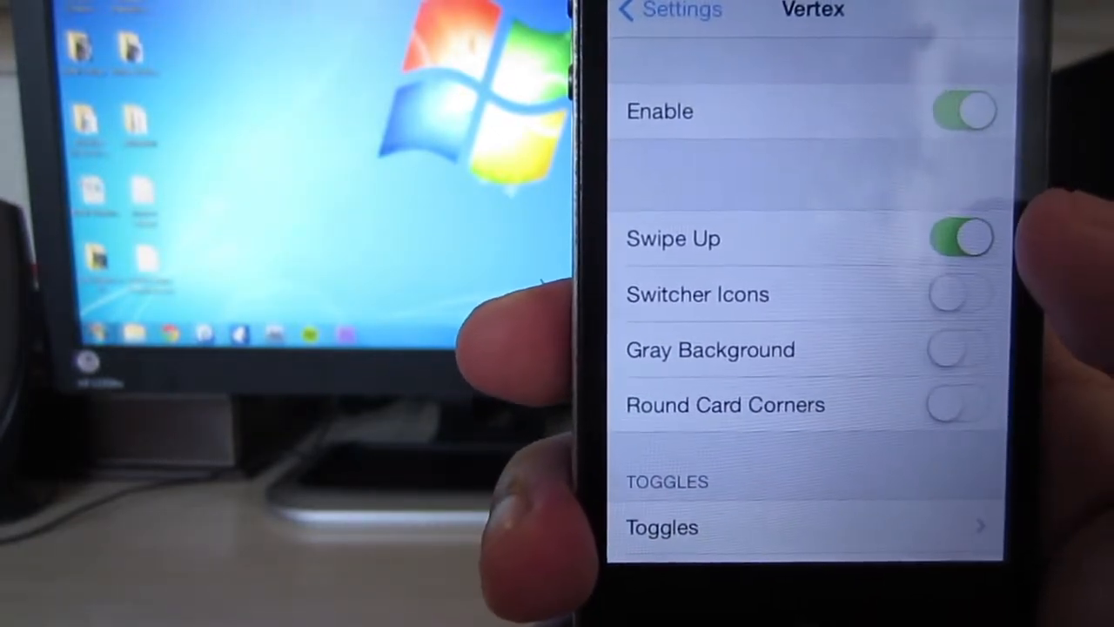
left_click(954, 294)
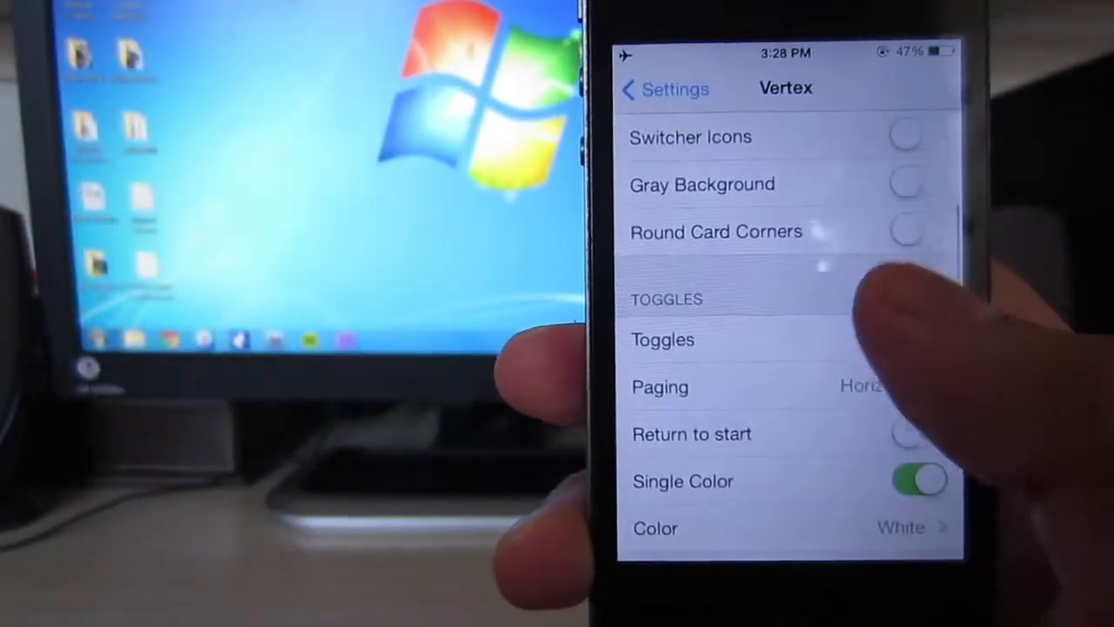
left_click(661, 340)
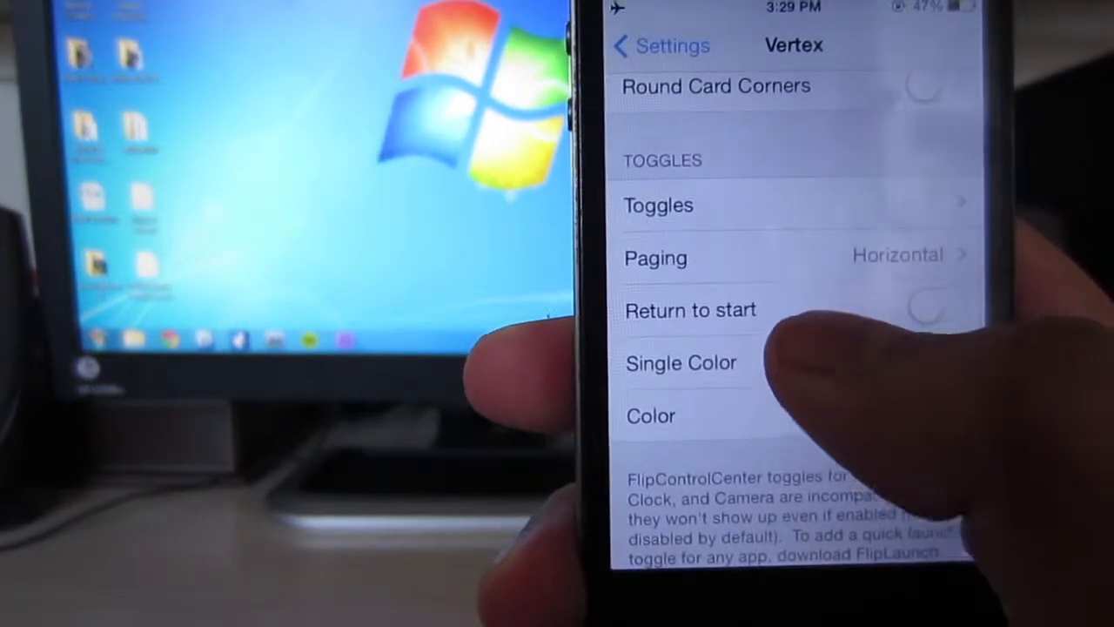
left_click(933, 363)
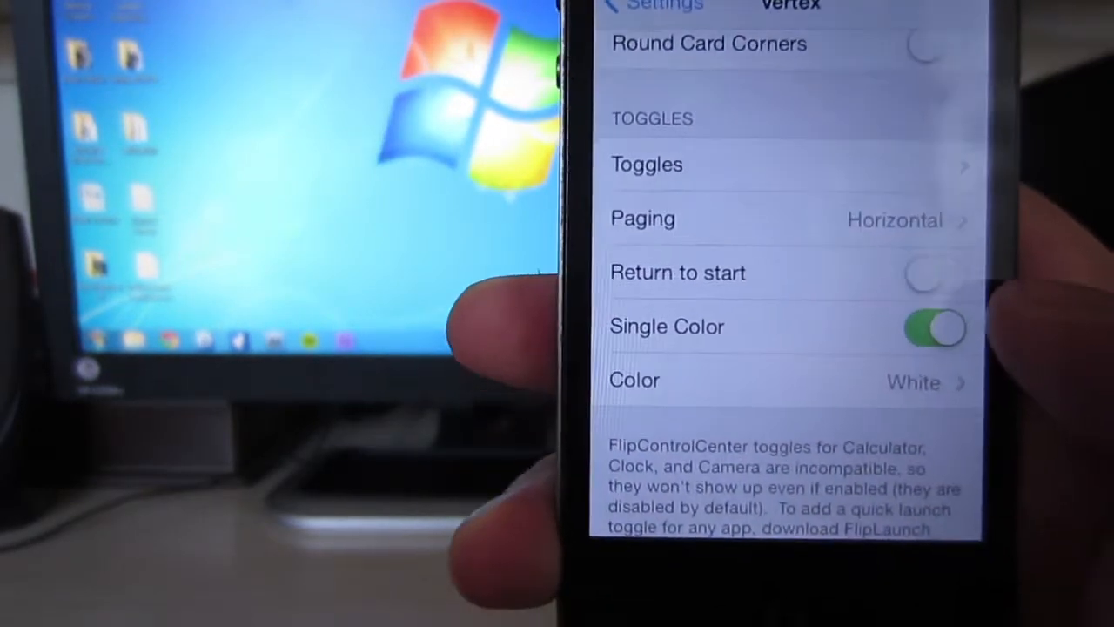